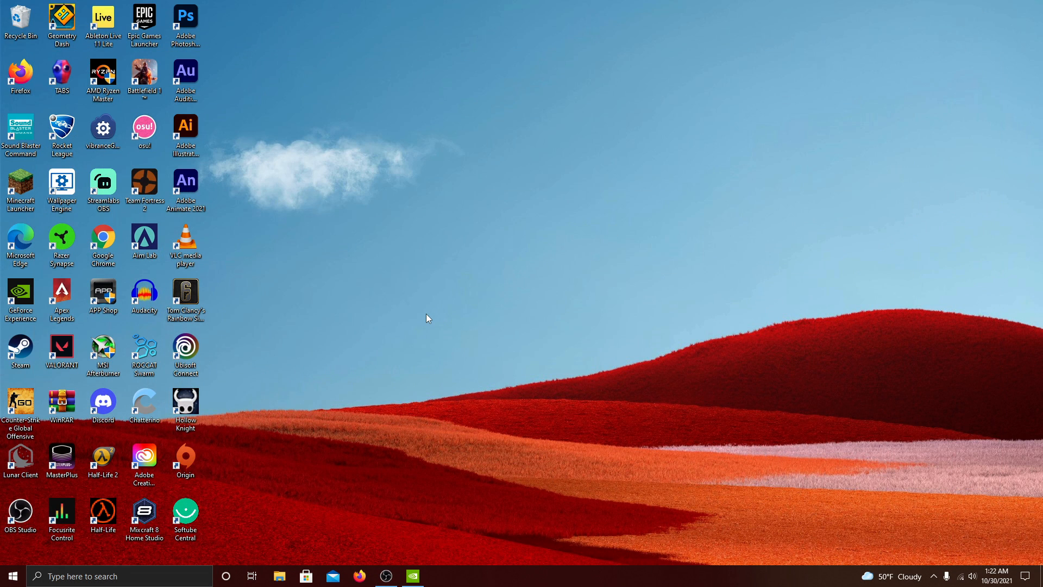
mouse_move(443, 347)
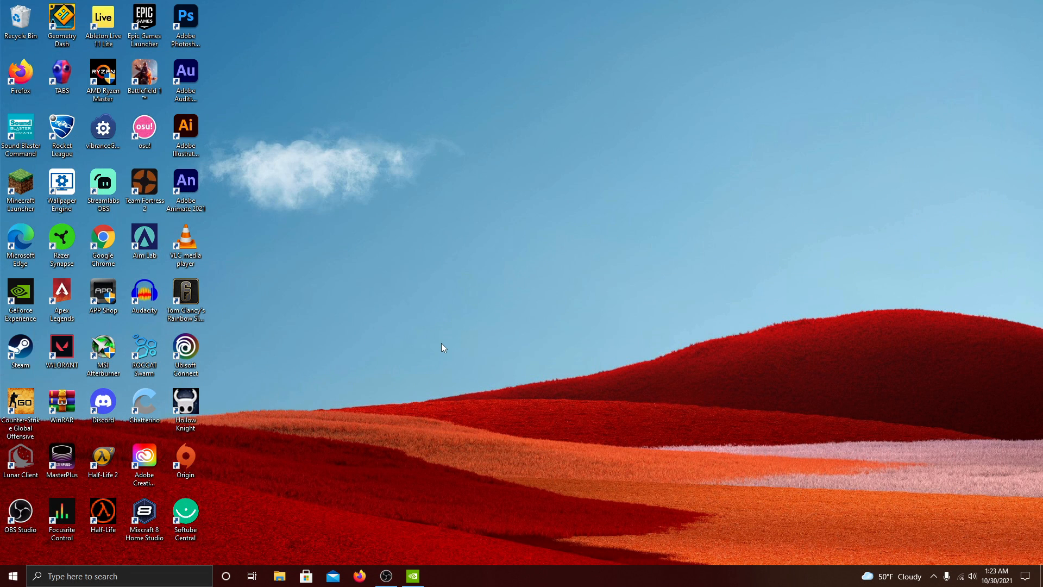
mouse_move(445, 366)
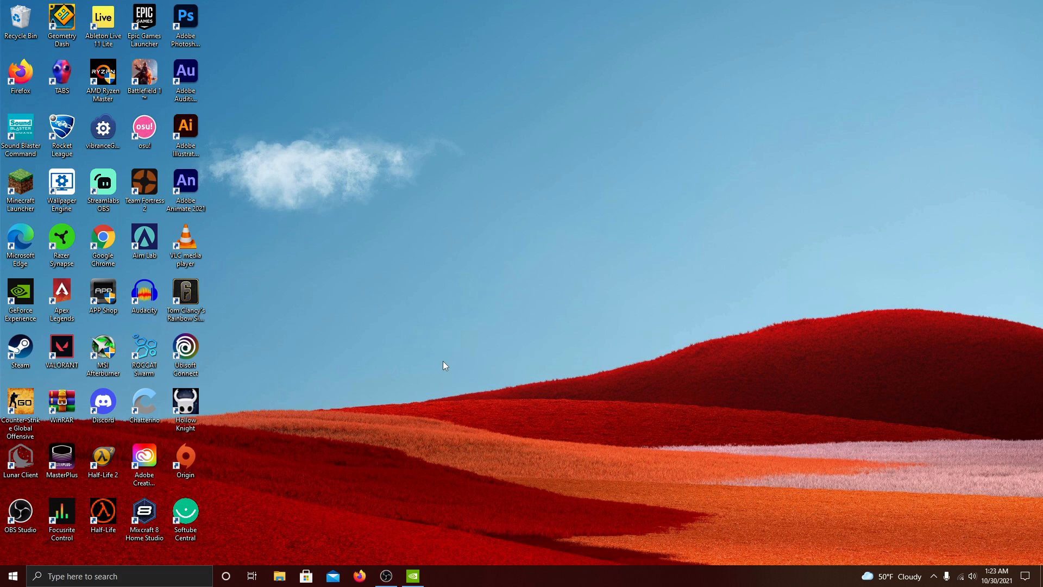
mouse_move(357, 413)
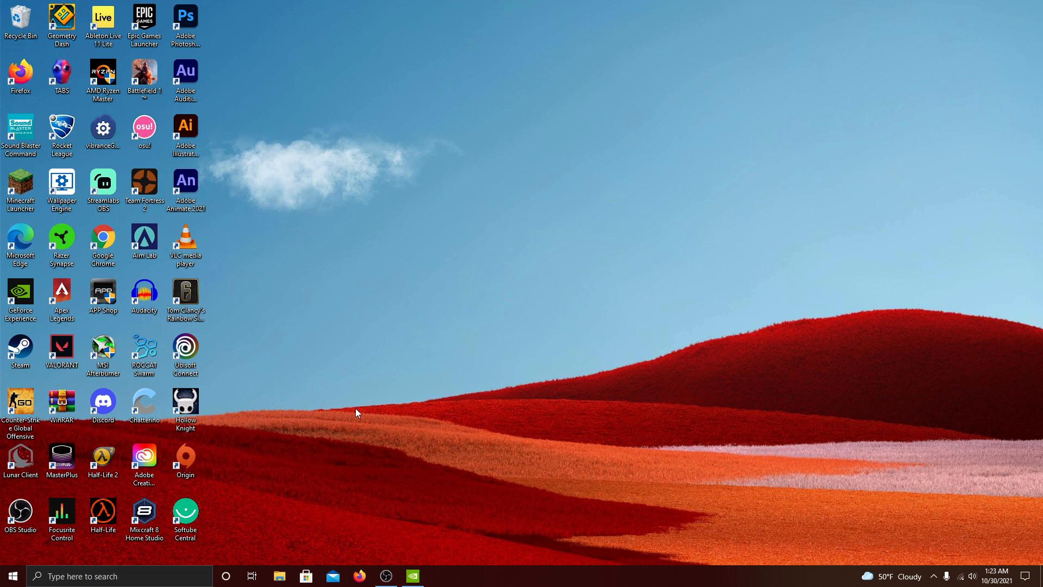
mouse_move(365, 414)
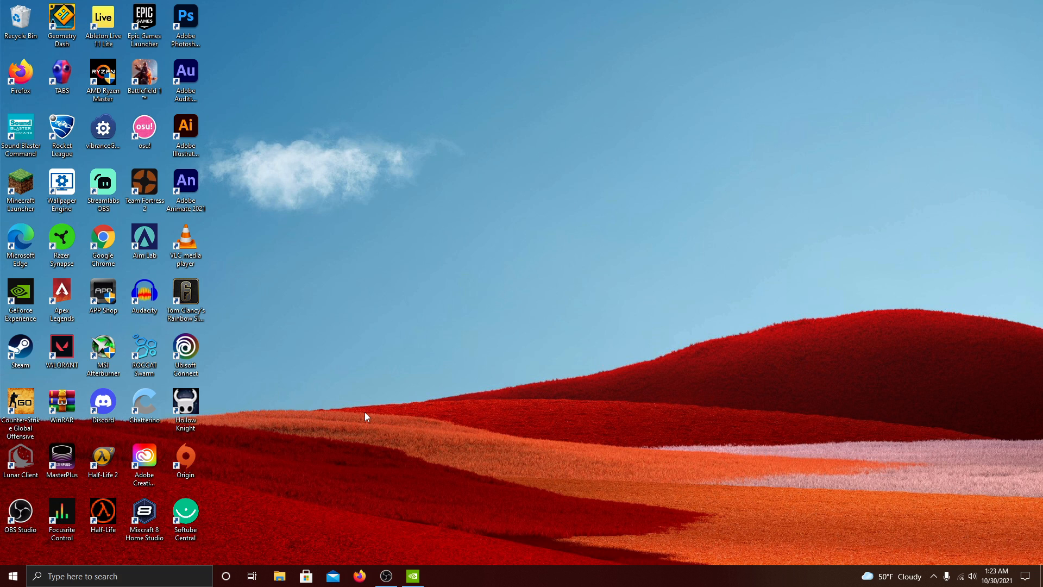
mouse_move(390, 421)
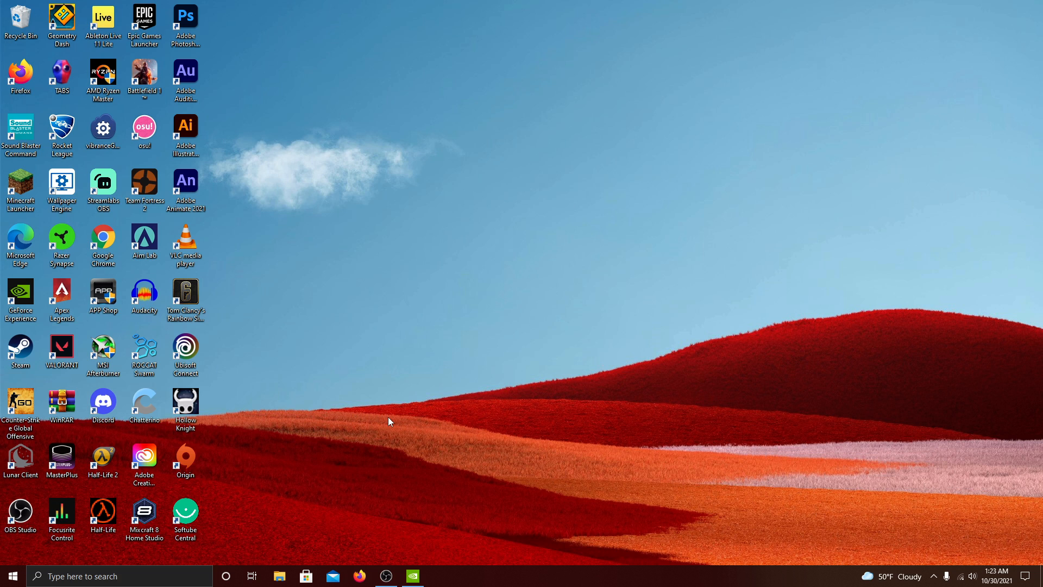
mouse_move(378, 381)
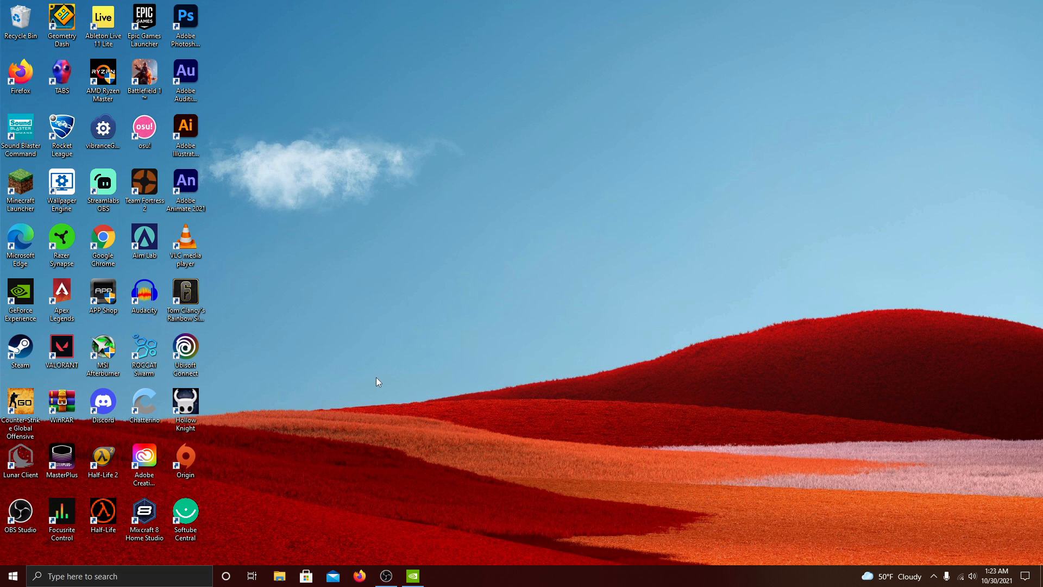
mouse_move(383, 370)
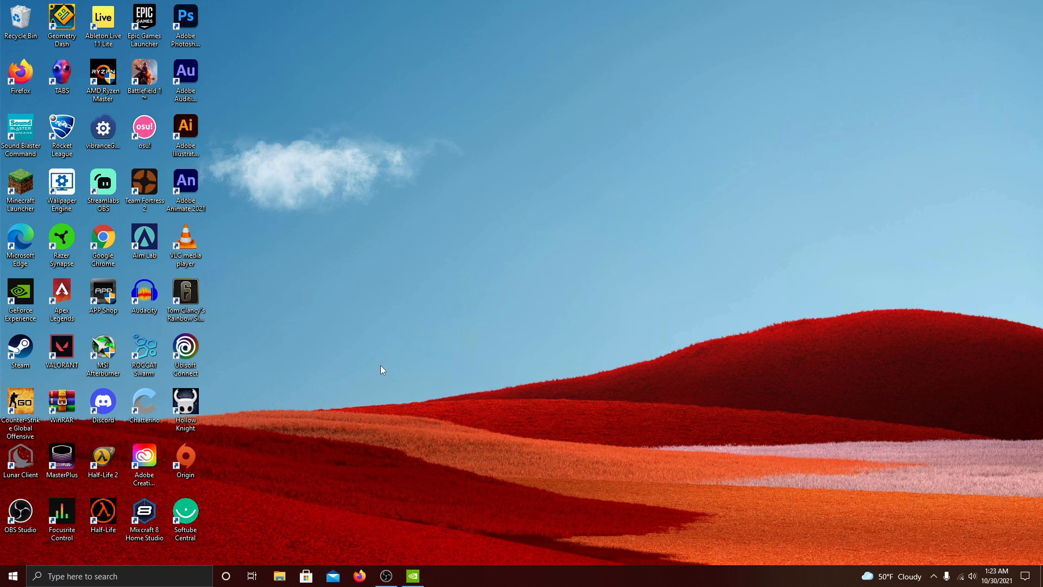
Restore the NVIDIA Control Panel window showing Manage 3D Settings on Program Settings
left_click(413, 576)
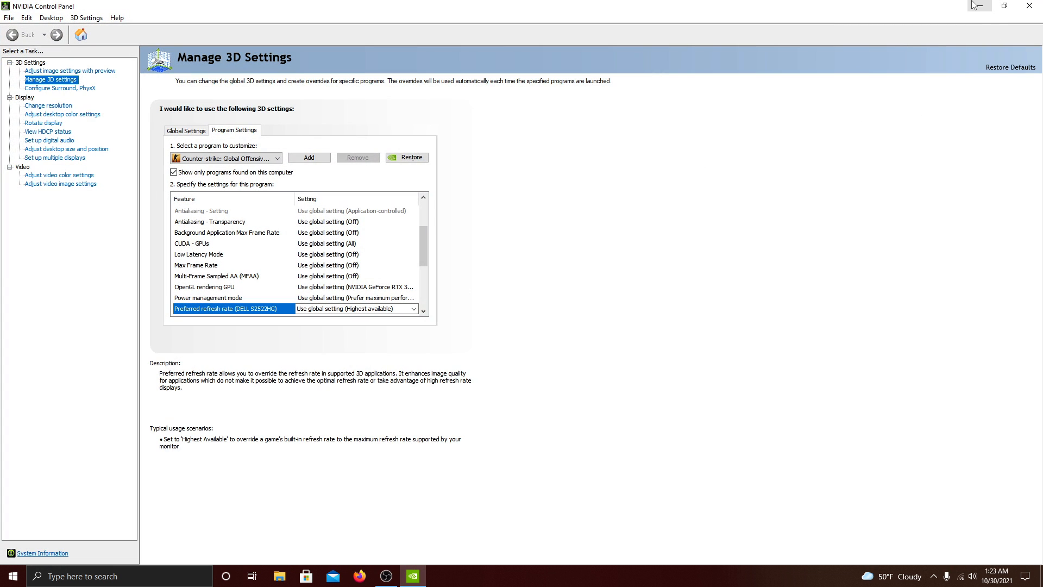
mouse_move(978, 6)
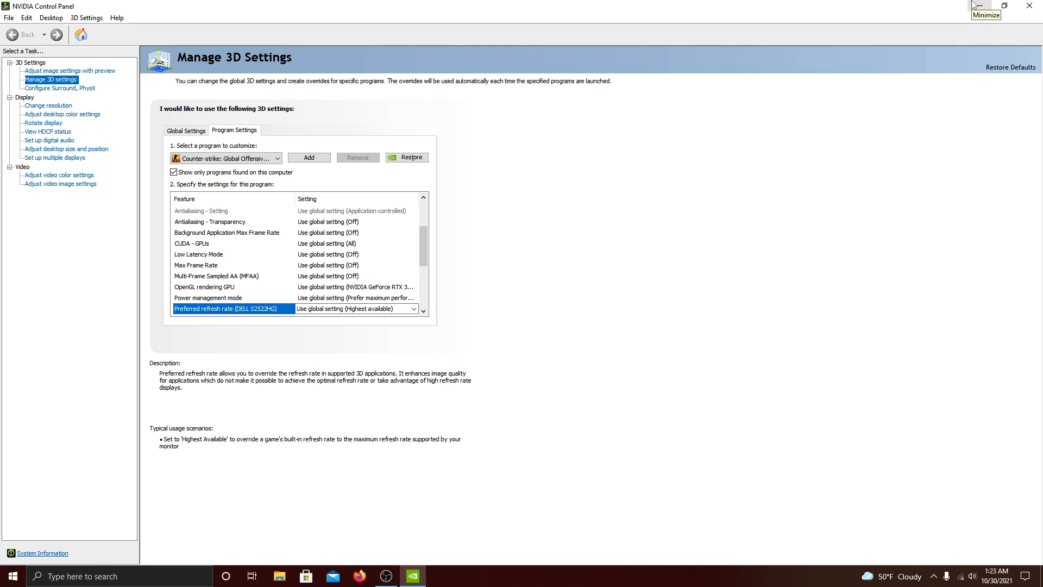
mouse_move(977, 6)
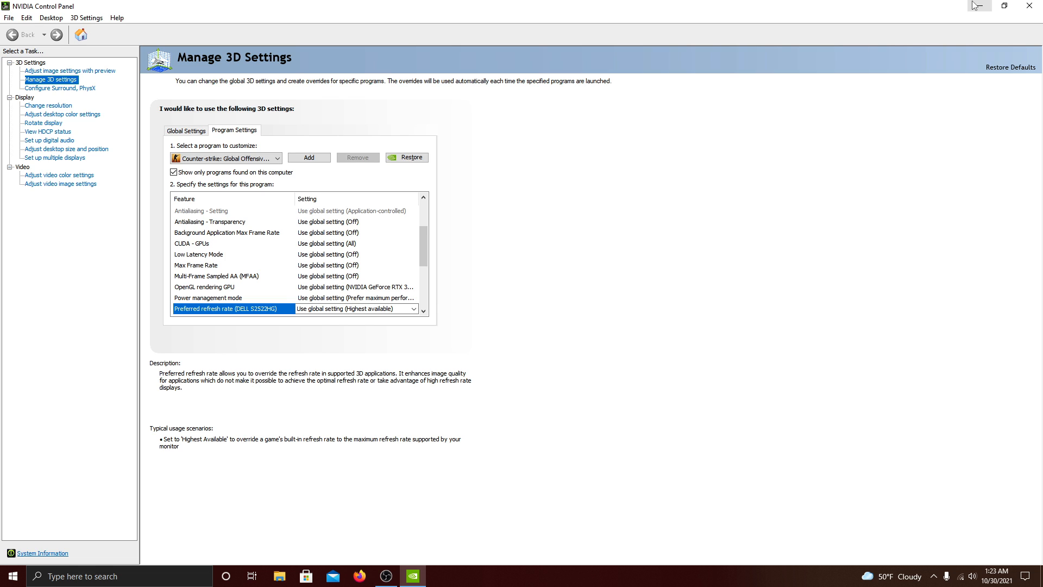
mouse_move(411, 360)
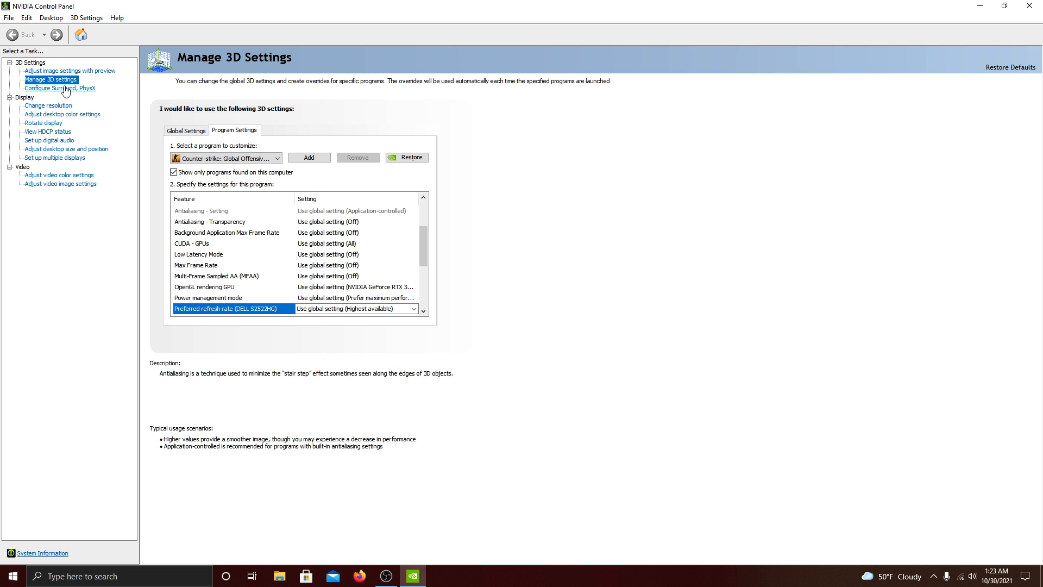
Review the Global Settings list, checking OpenGL rendering GPU is the RTX 3060 Ti
left_click(186, 129)
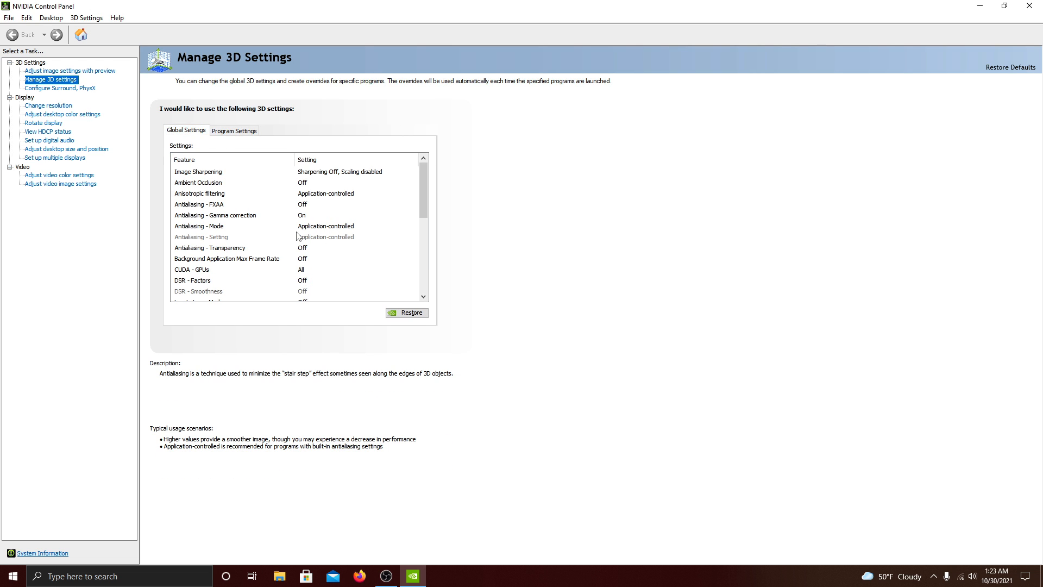
scroll("down", 3)
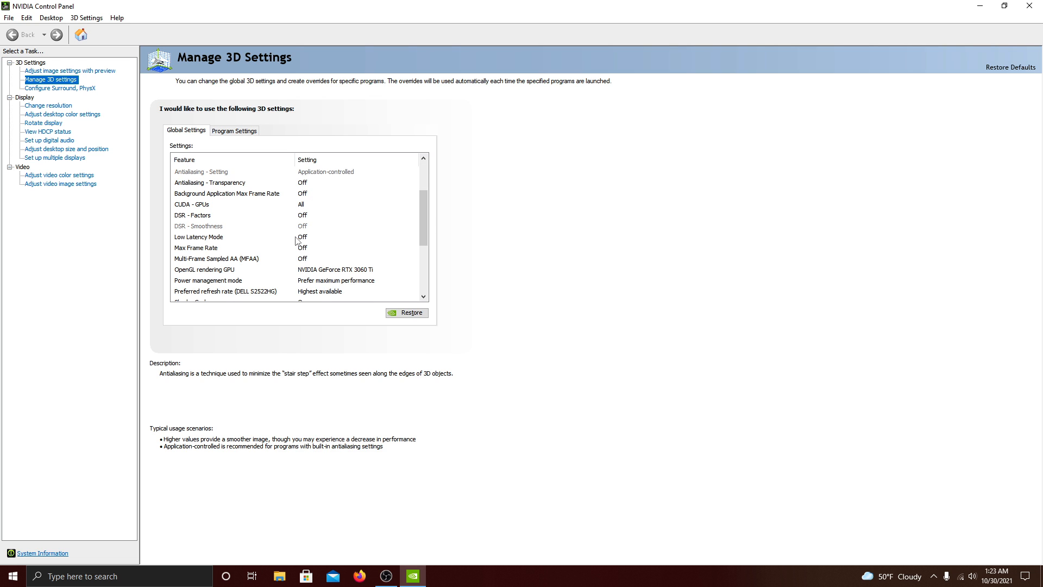
scroll("down", 3)
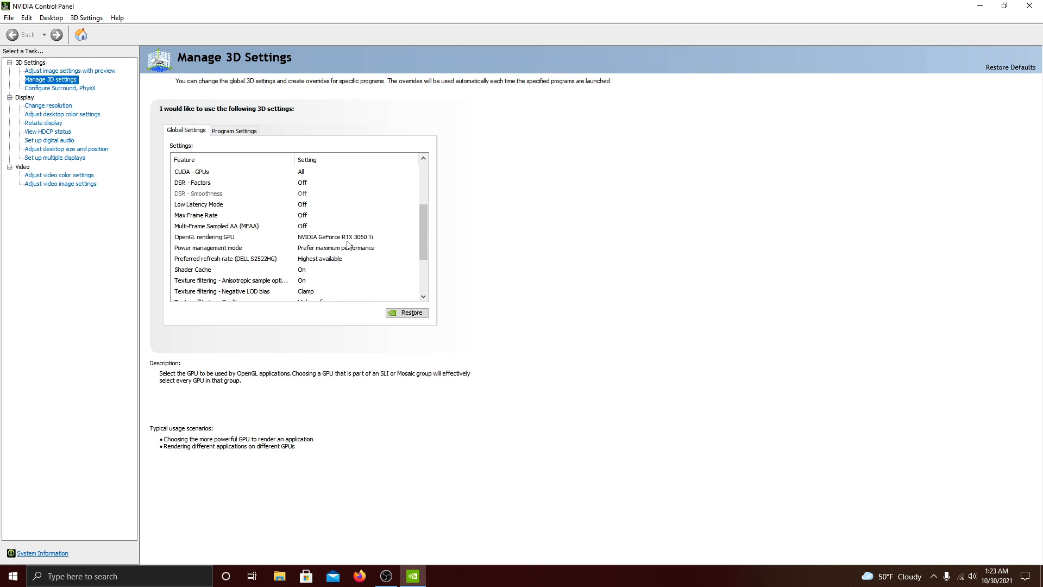
scroll("down", 3)
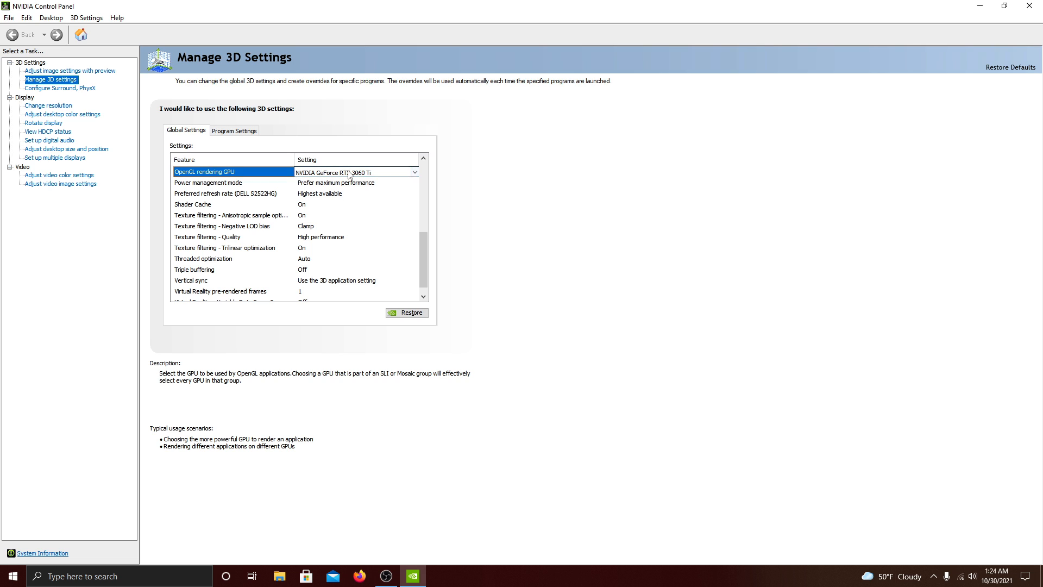
left_click(413, 171)
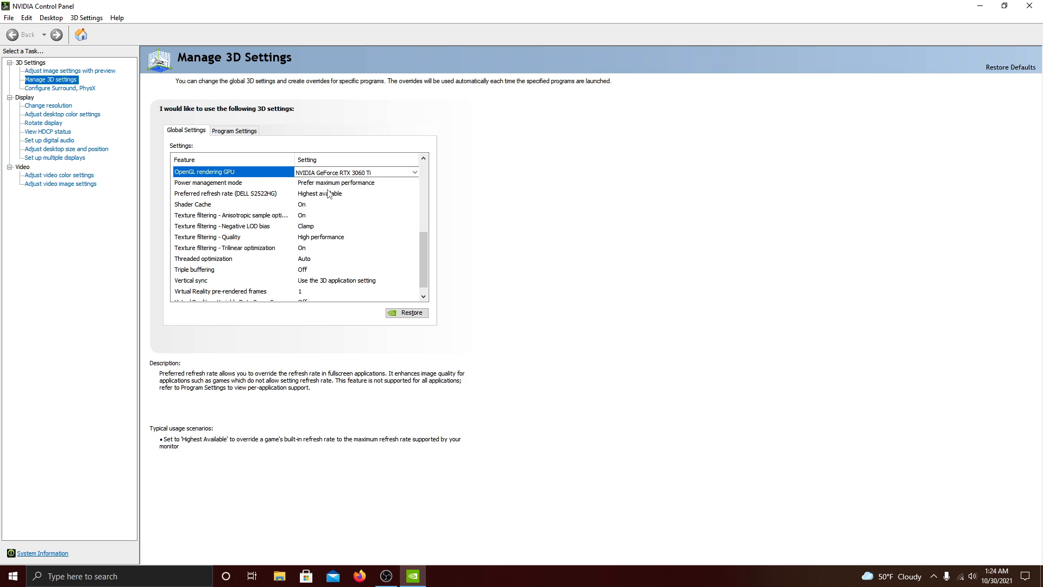
left_click(207, 183)
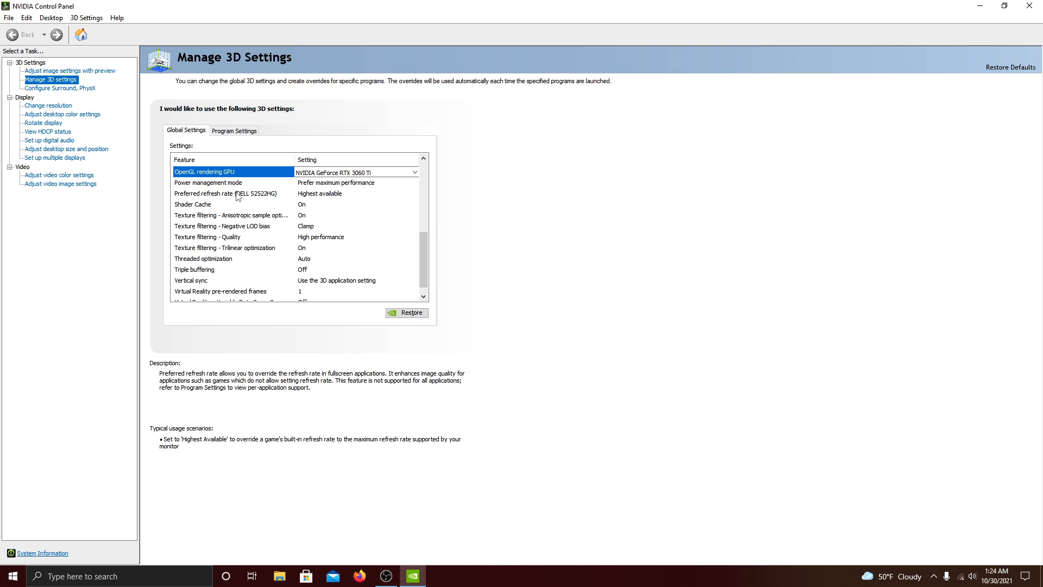
mouse_move(301, 200)
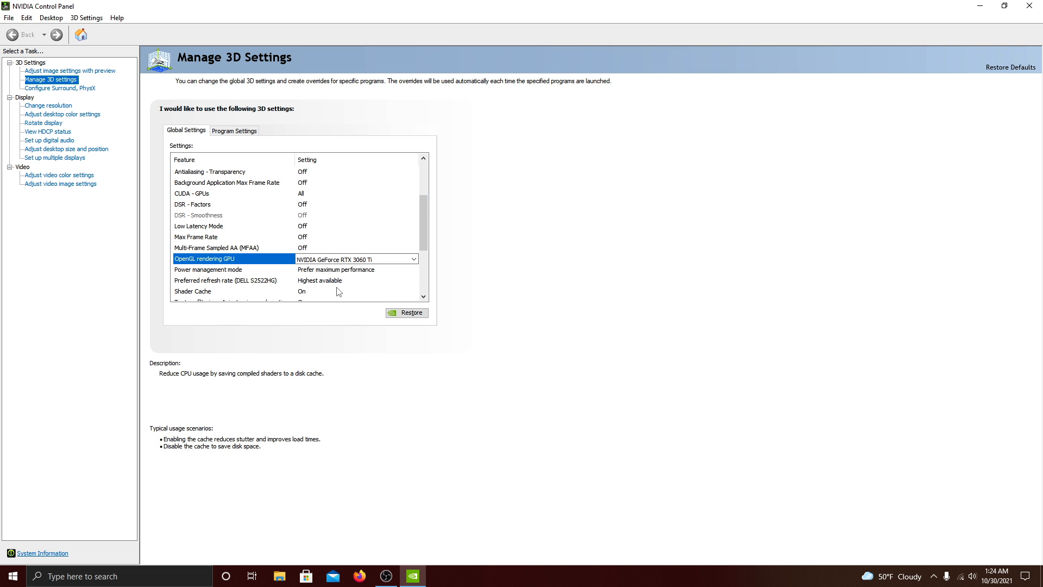
scroll("down", 3)
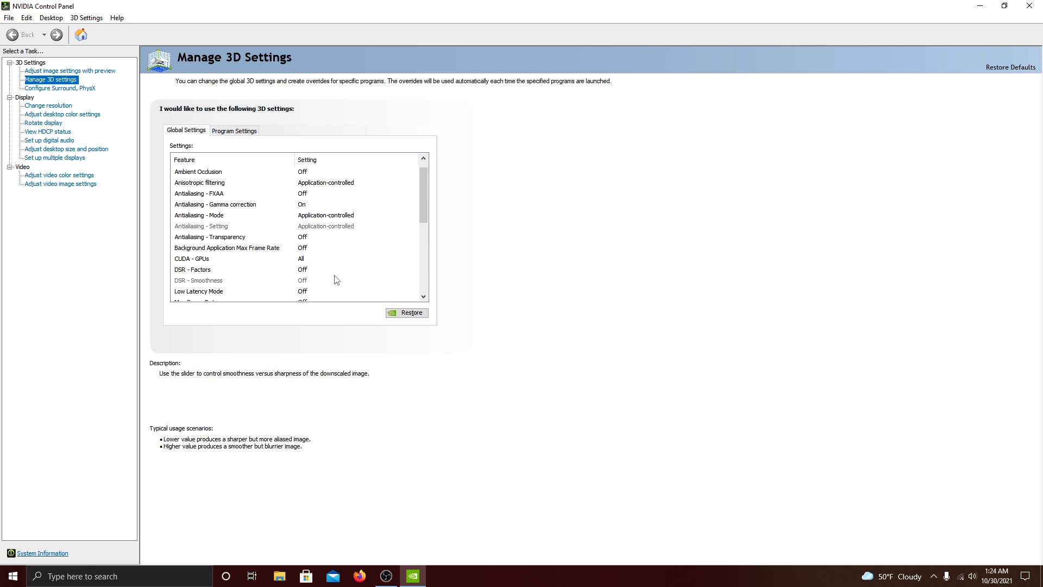
Select the Counter-Strike: Global Offensive profile under Program Settings for customization
left_click(234, 130)
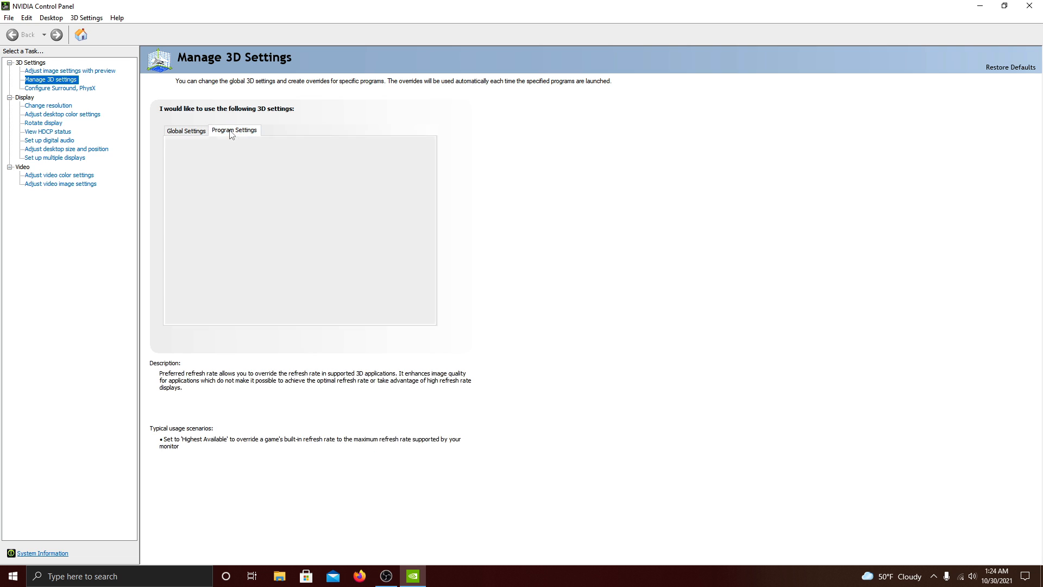
left_click(234, 129)
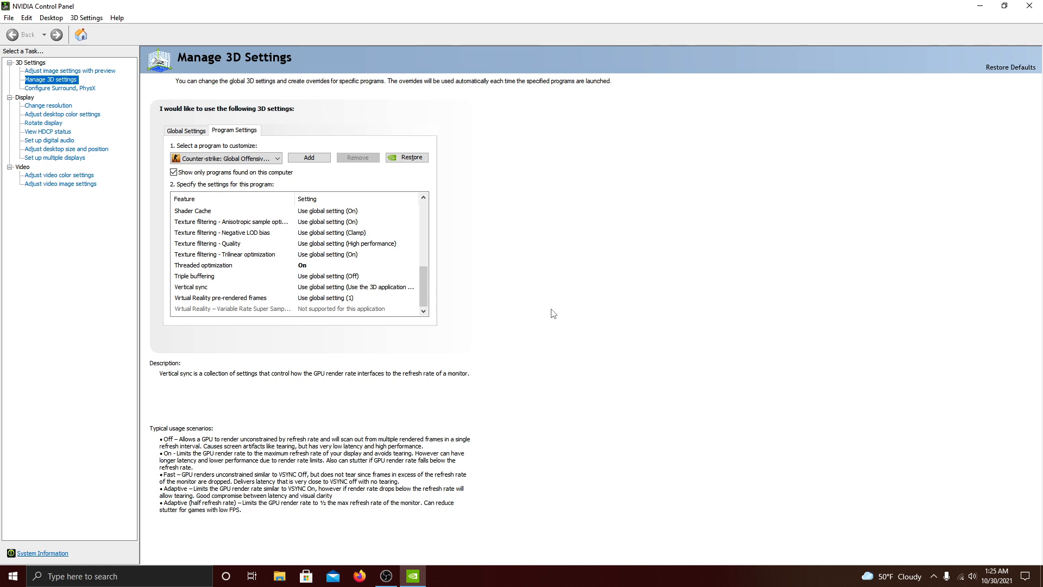
mouse_move(545, 312)
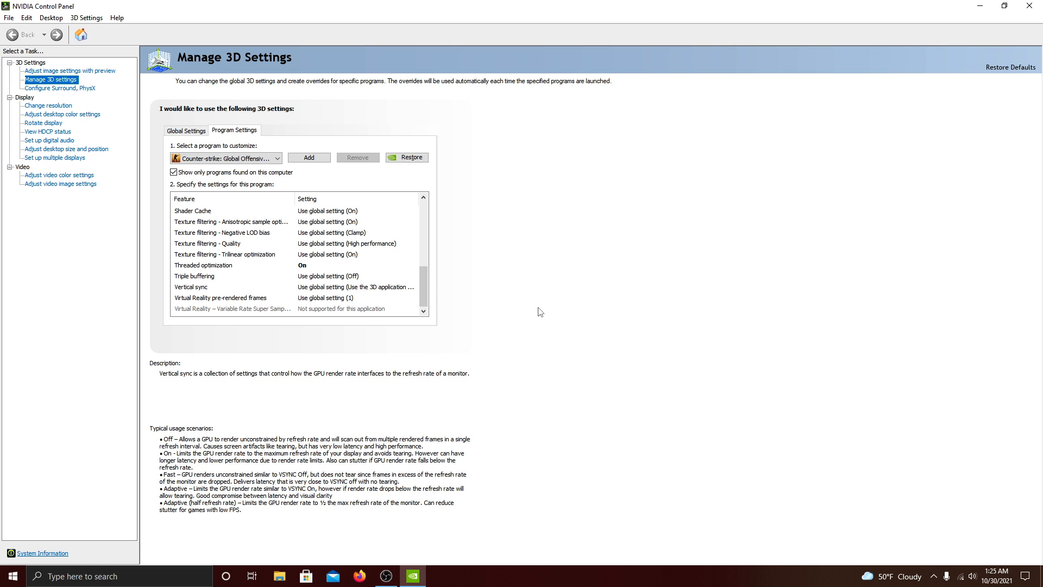
mouse_move(467, 293)
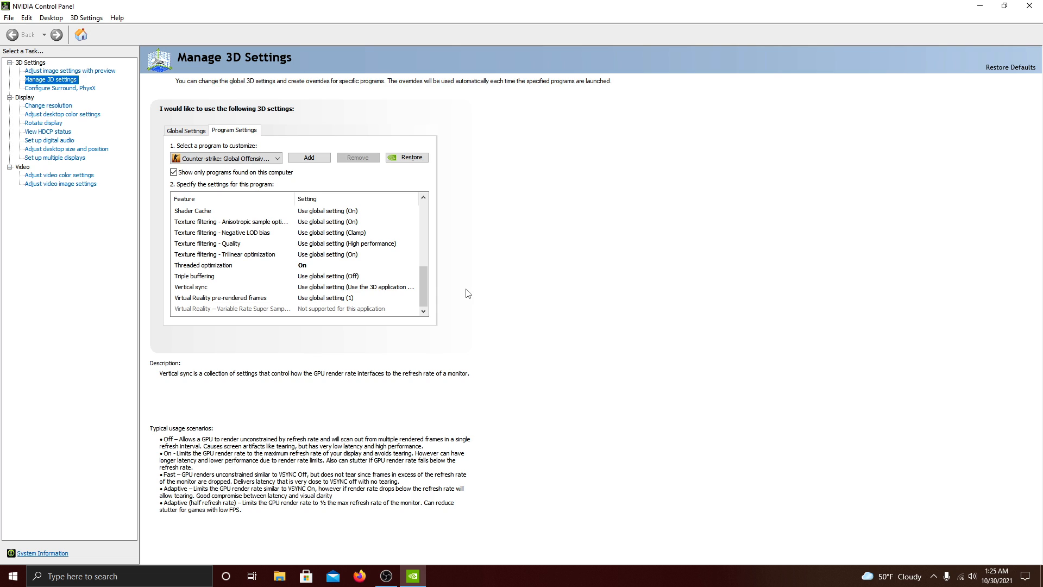
mouse_move(499, 272)
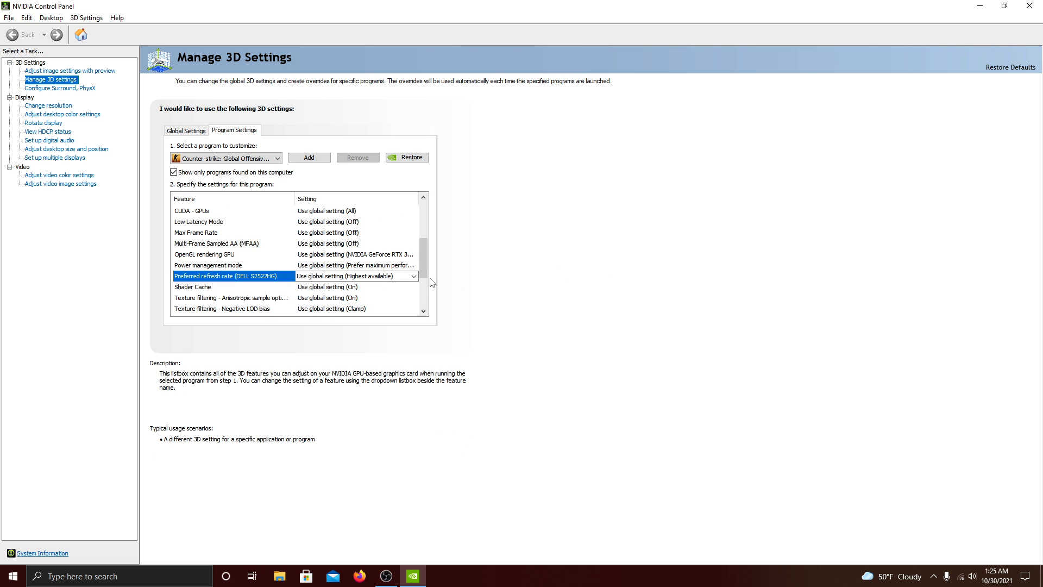
scroll("down", 3)
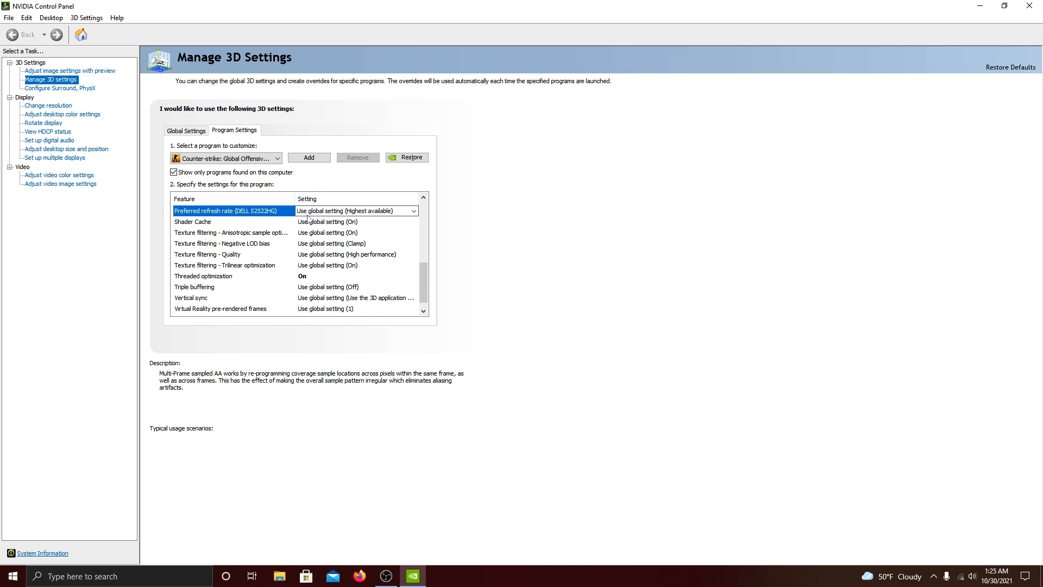
left_click(233, 275)
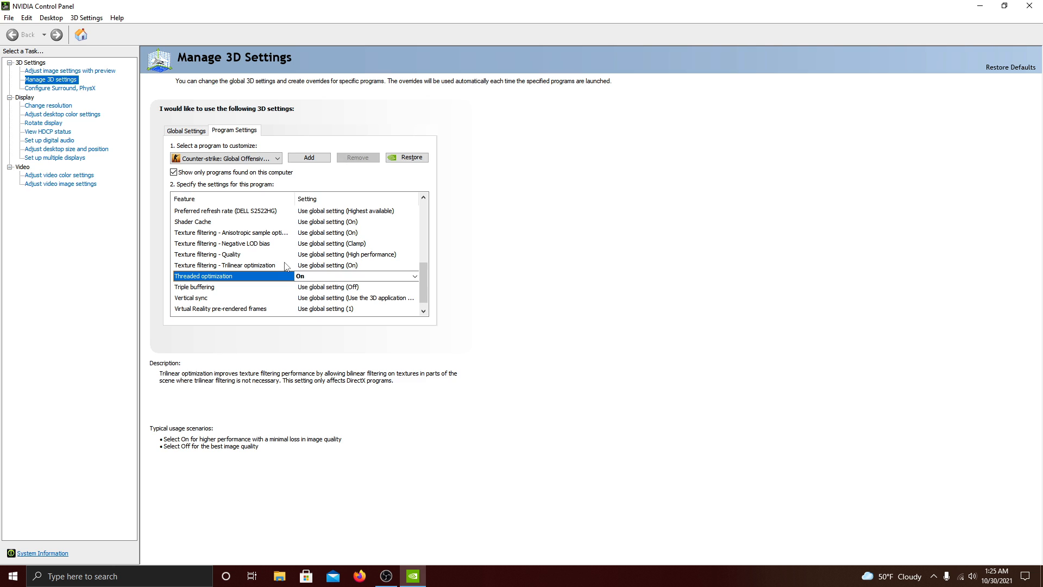
left_click(414, 275)
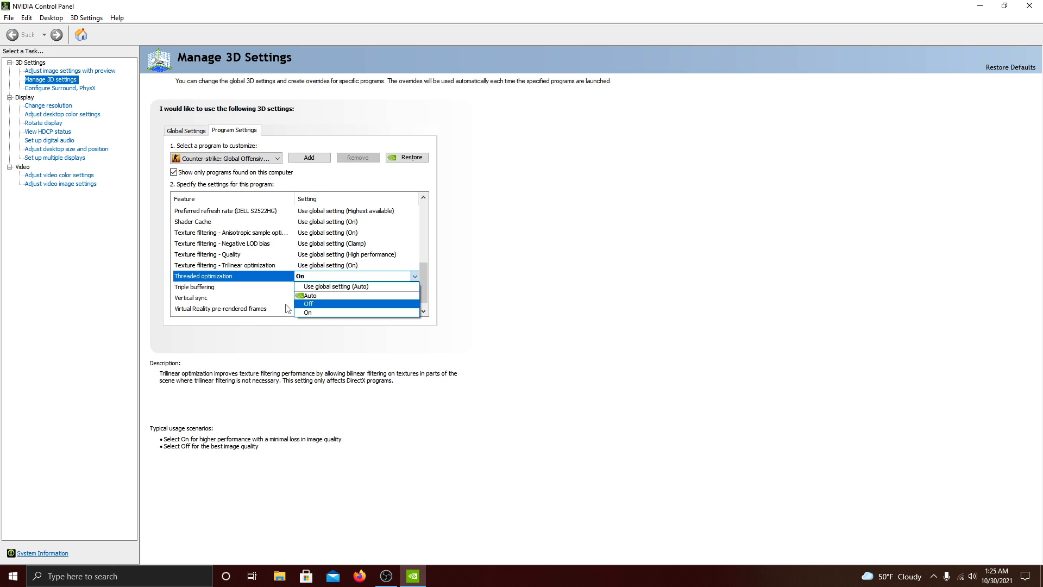
left_click(308, 311)
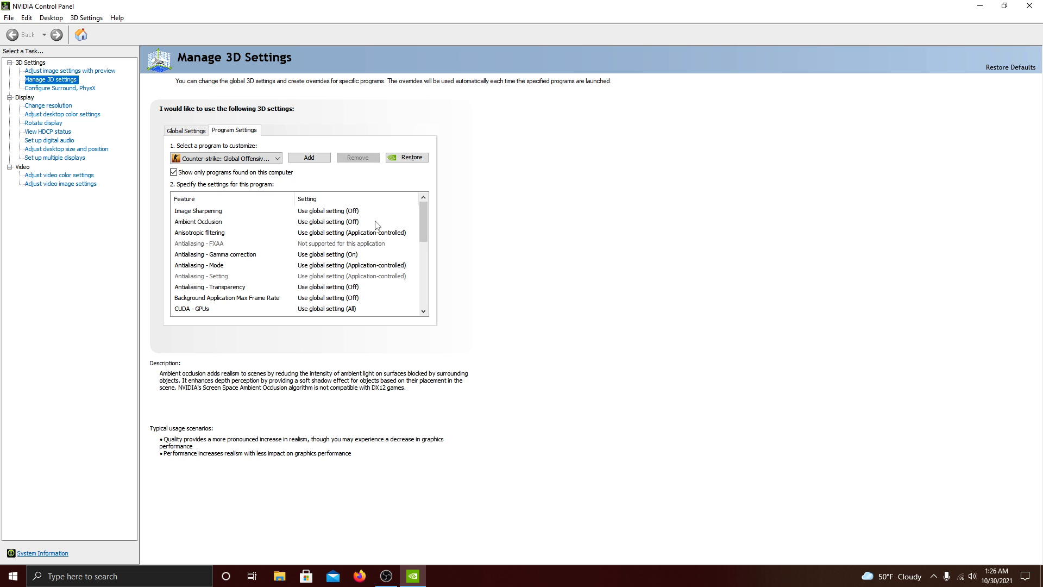
Confirm Threaded optimization stays On in the CS:GO list, then return to Global Settings
scroll("down", 3)
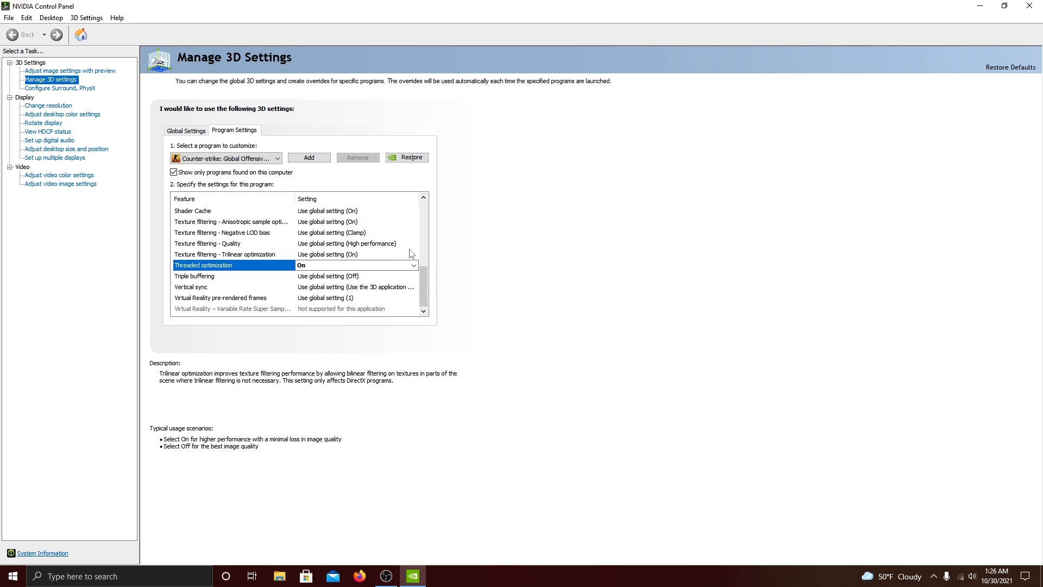
mouse_move(148, 123)
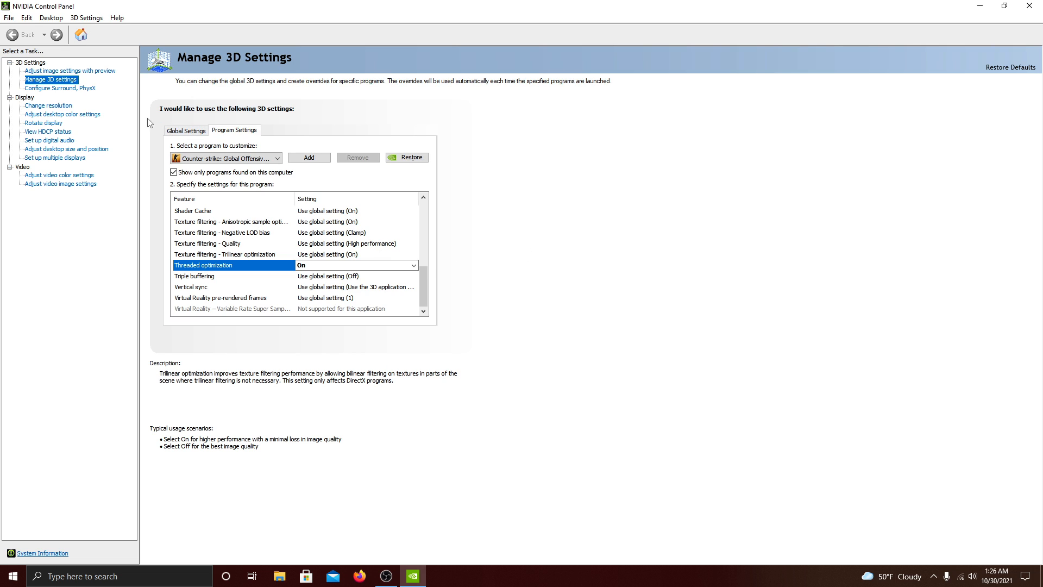
left_click(186, 129)
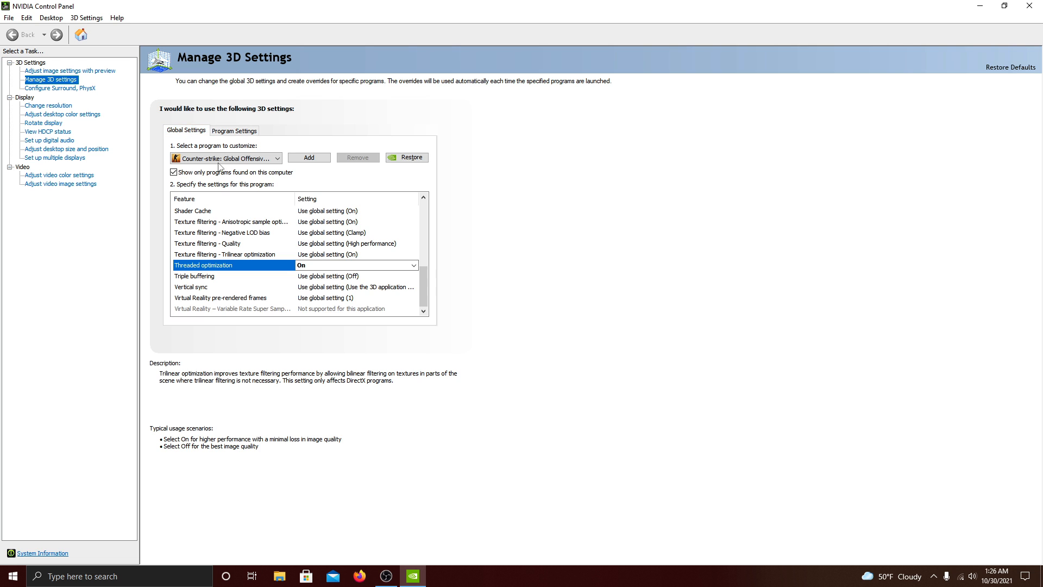
Apply the pending global 3D settings with RTX 3060 Ti as OpenGL rendering GPU
left_click(186, 130)
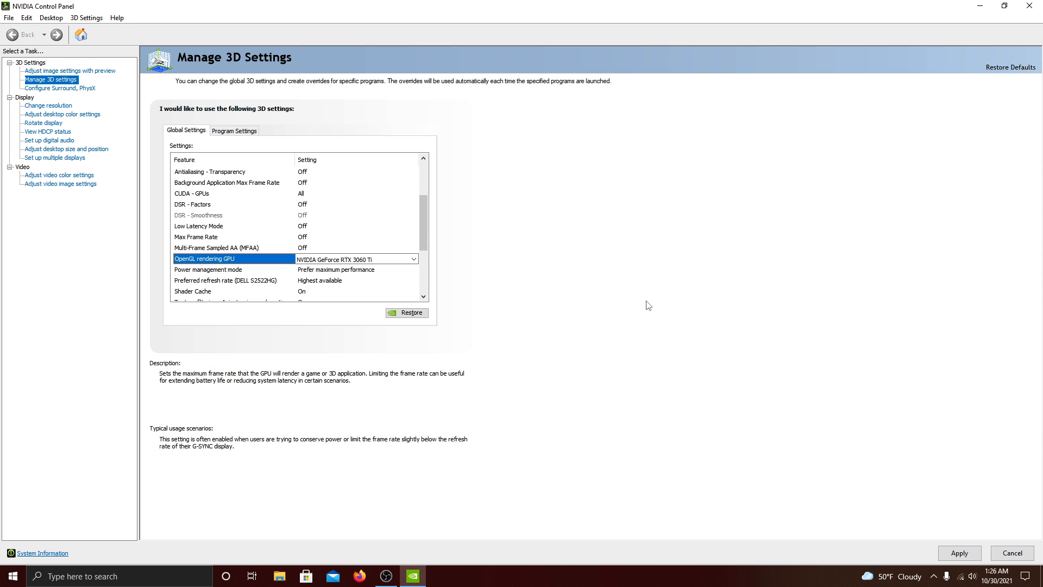
mouse_move(807, 315)
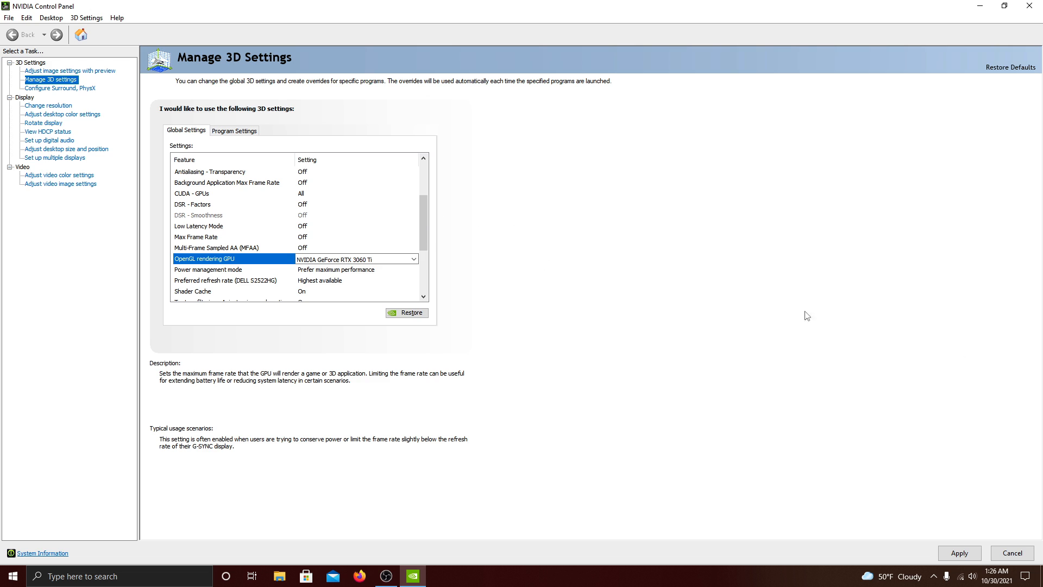
mouse_move(631, 336)
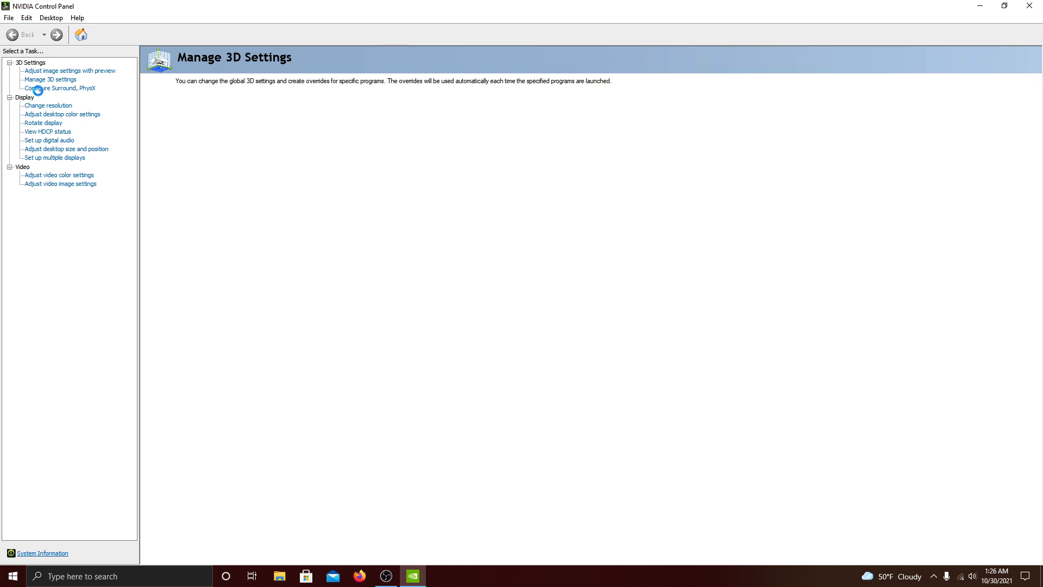
Close NVIDIA Control Panel, returning to the Windows desktop
left_click(50, 80)
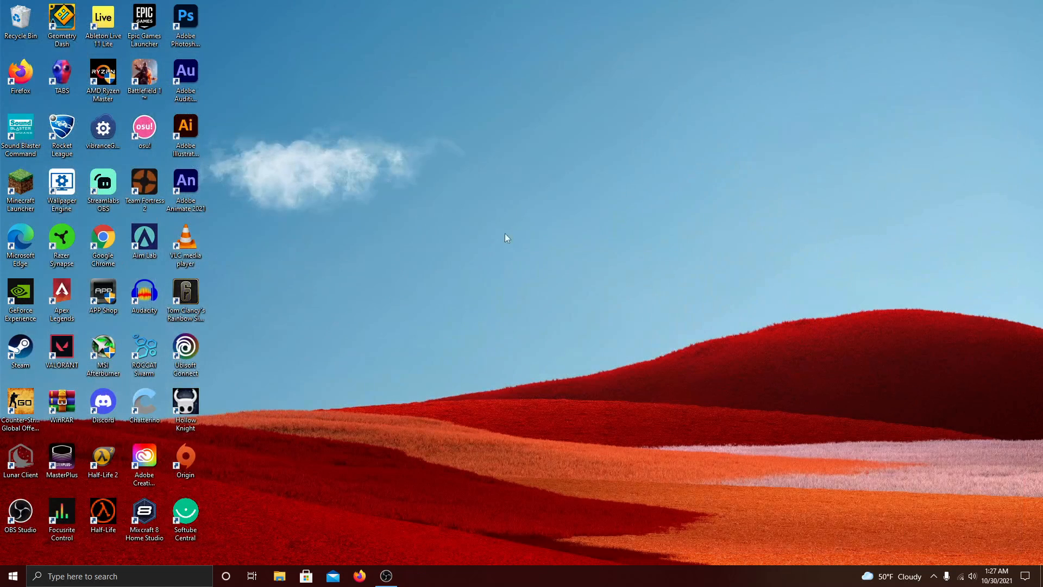
mouse_move(481, 312)
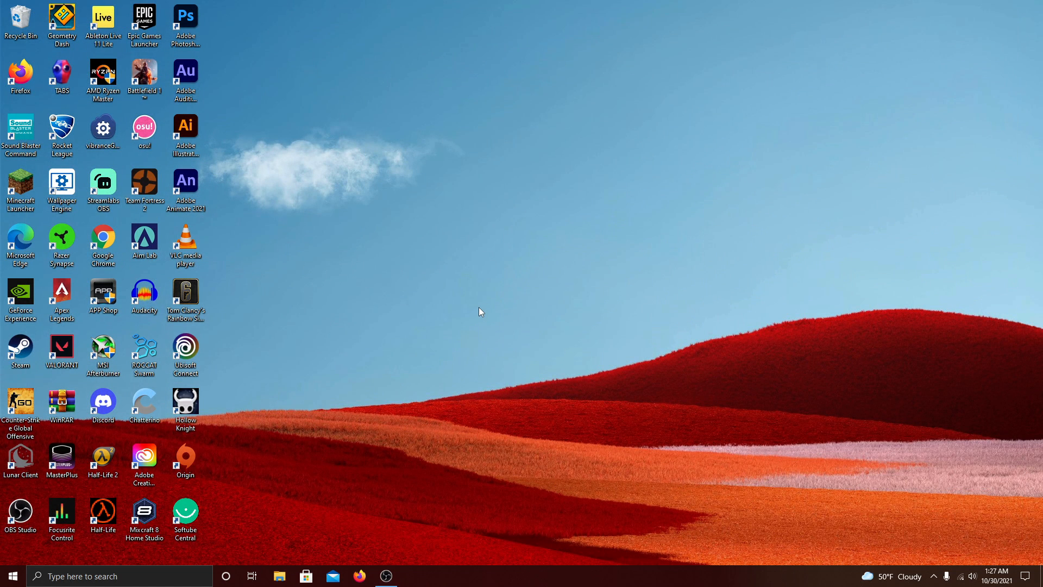
mouse_move(394, 531)
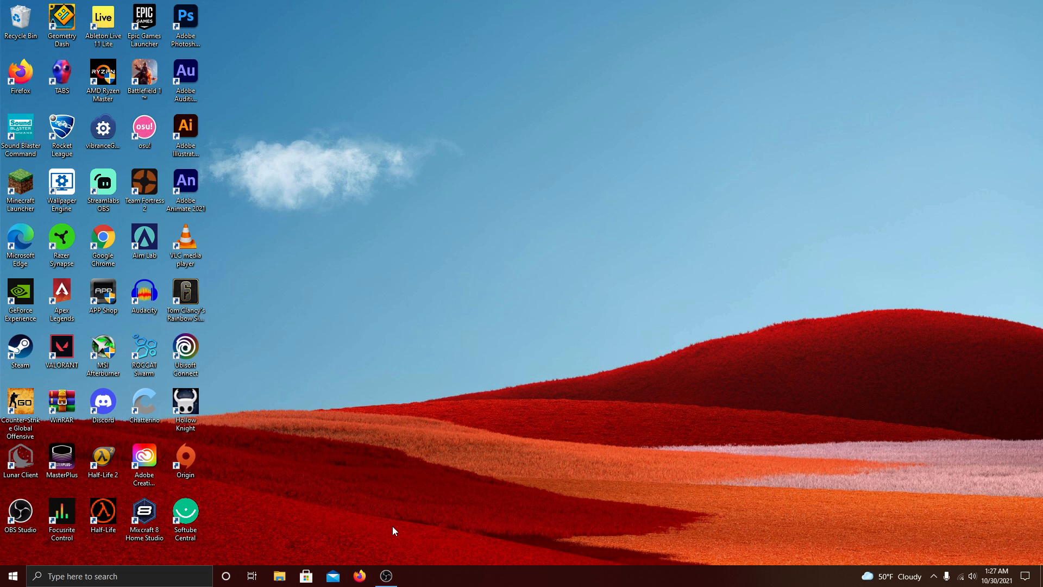
mouse_move(372, 534)
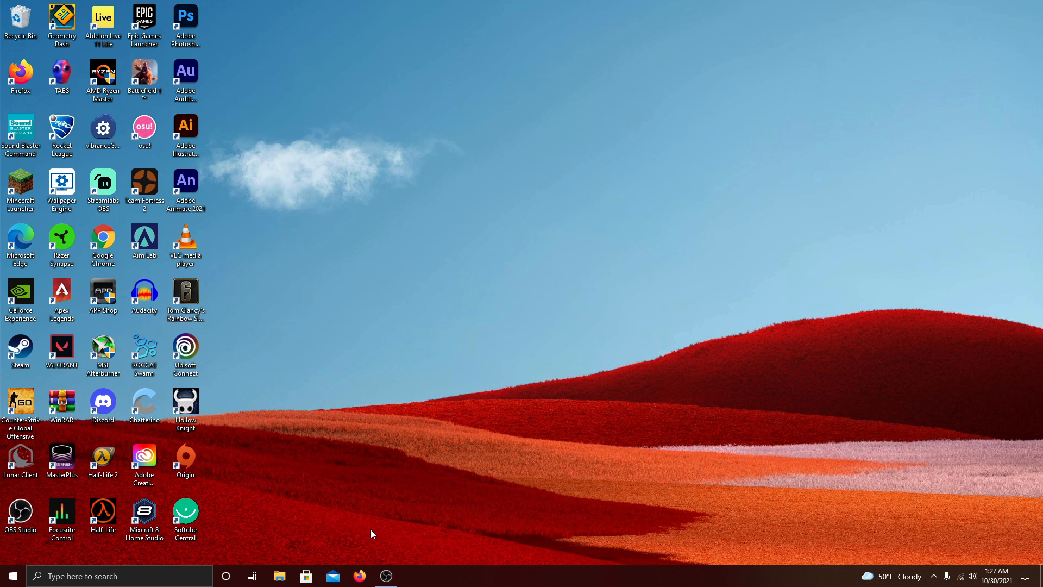
mouse_move(370, 563)
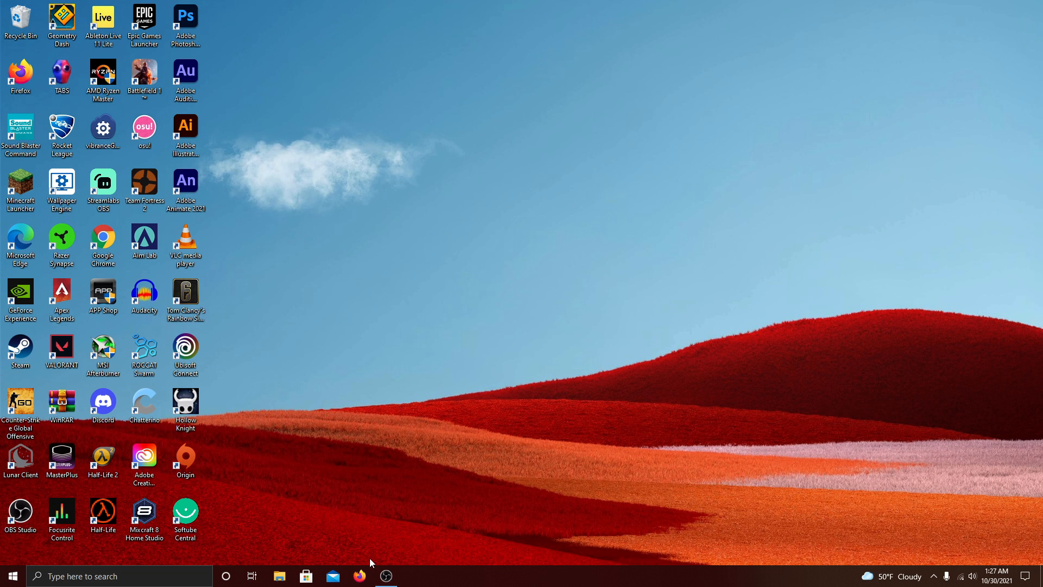